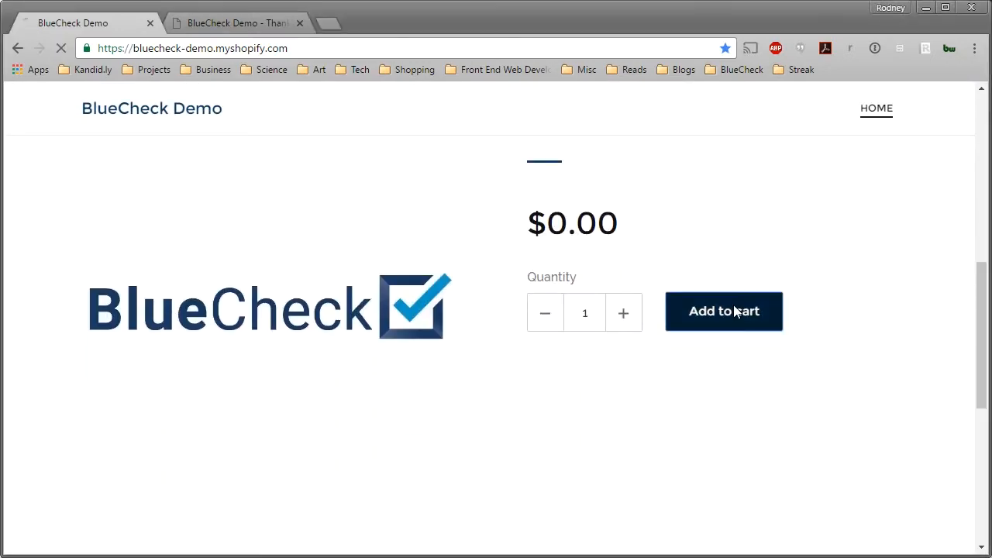
- Add the demo product to the cart to begin placing Shopify order #1377
left_click(723, 310)
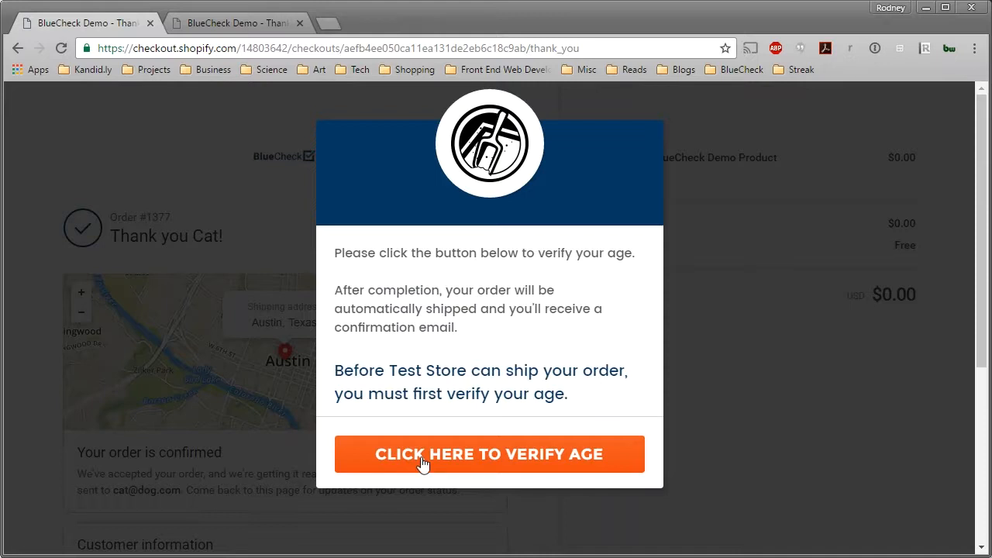
mouse_move(489, 469)
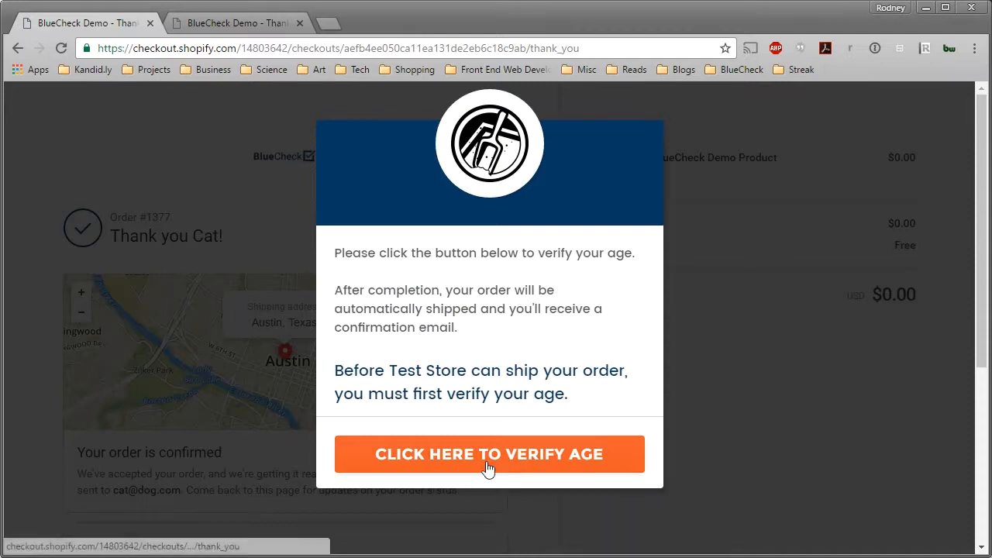
mouse_move(558, 462)
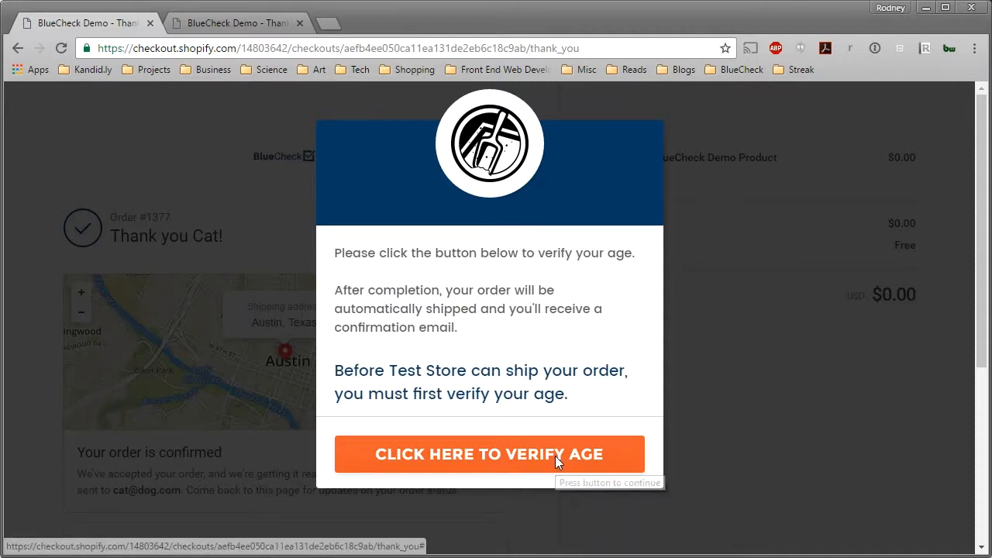
- Start age verification for order 1377 and reach the name and date-of-birth form
left_click(490, 452)
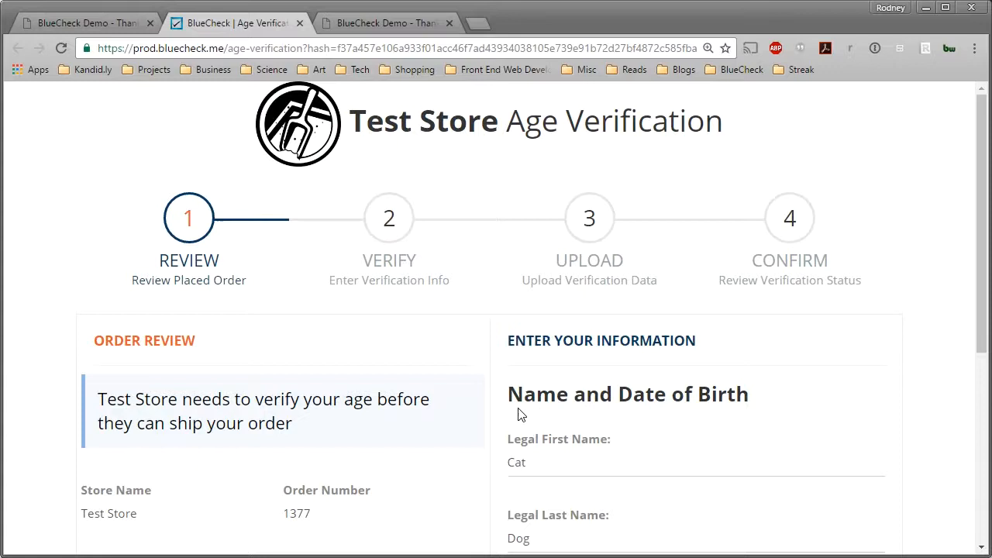
scroll("down", 3)
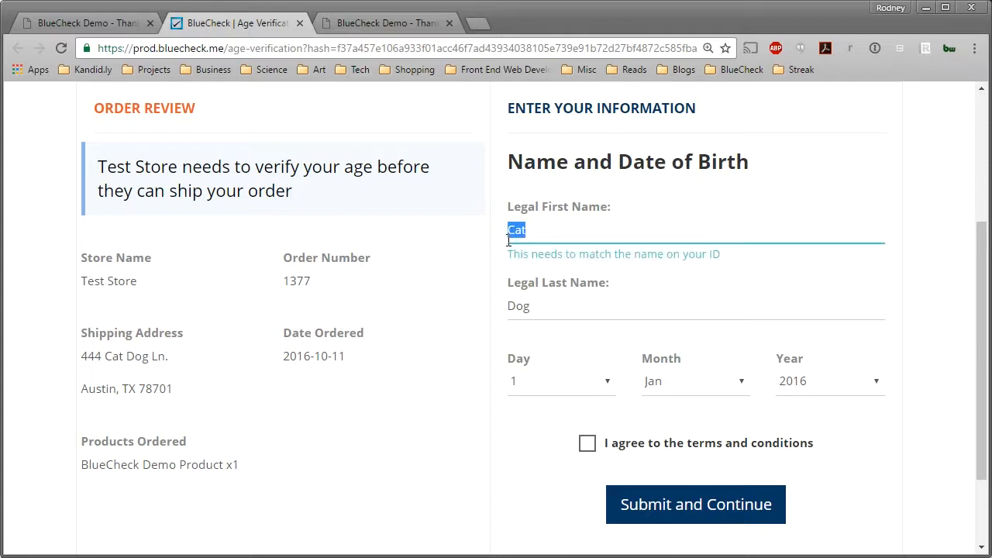
mouse_move(505, 254)
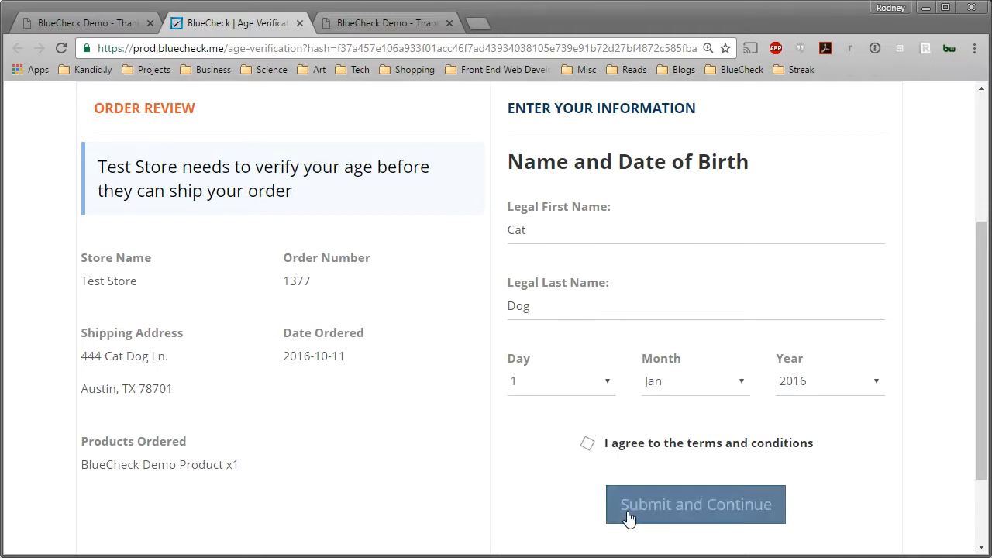
left_click(696, 504)
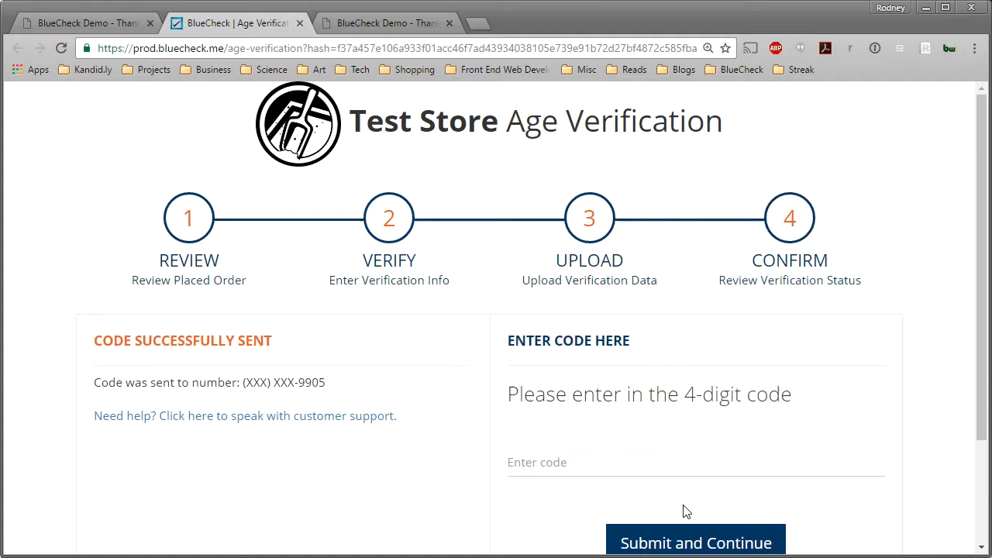
scroll("down", 3)
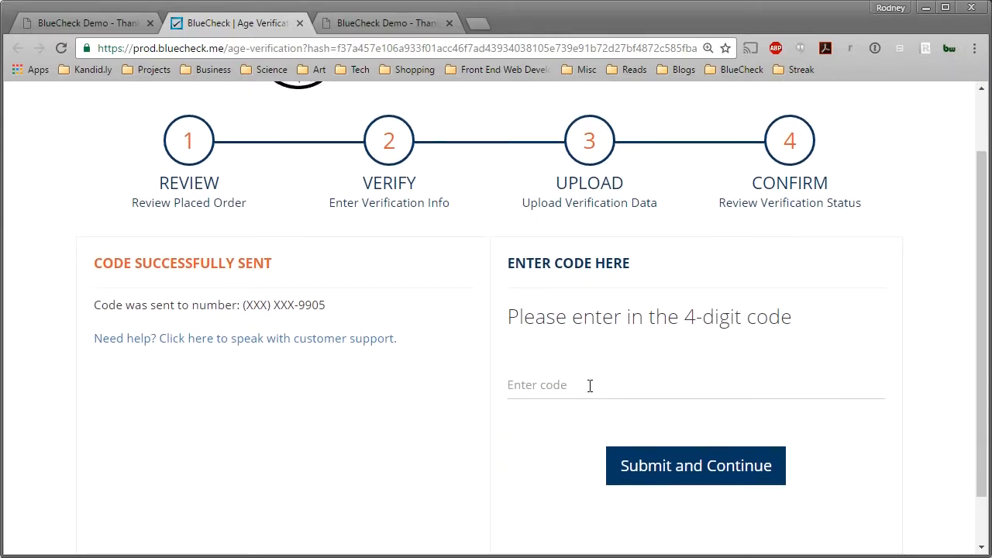
left_click(589, 384)
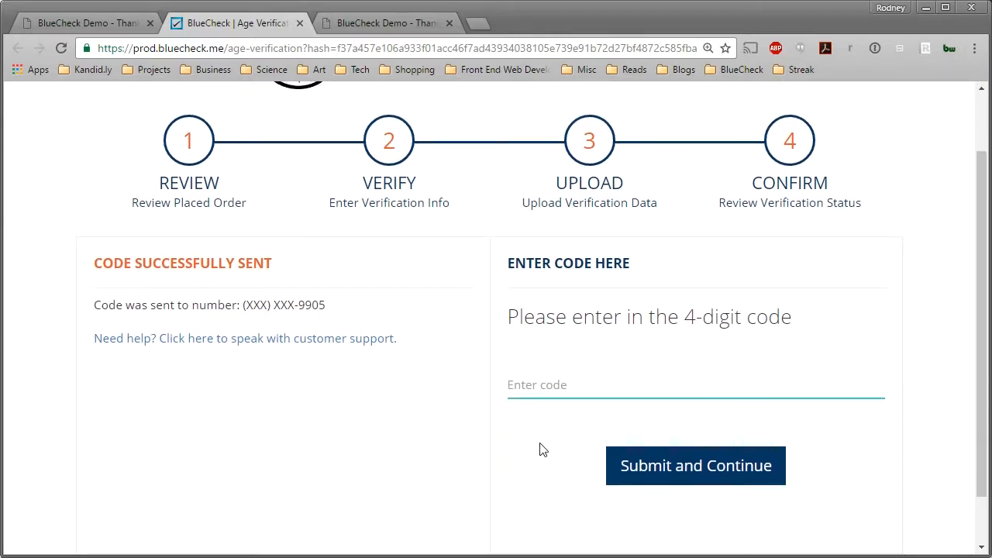
type("6725")
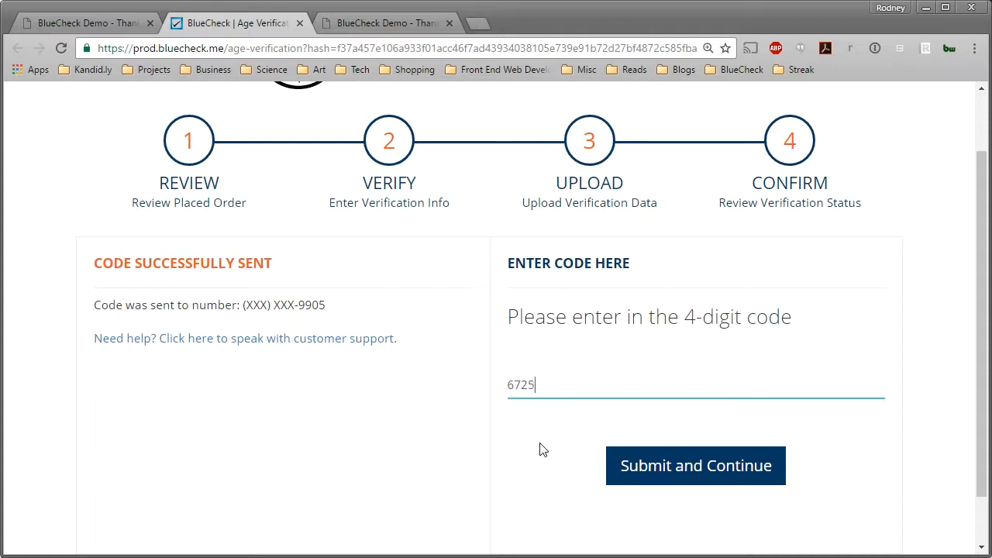
left_click(697, 465)
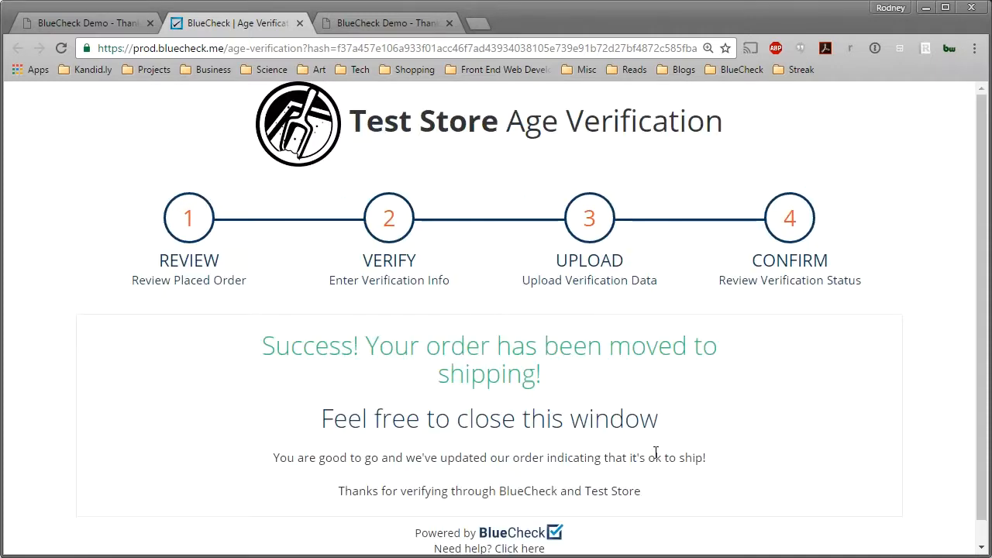
- Set birth year 1999, accept the terms and conditions, and continue to the verify step
scroll("down", 3)
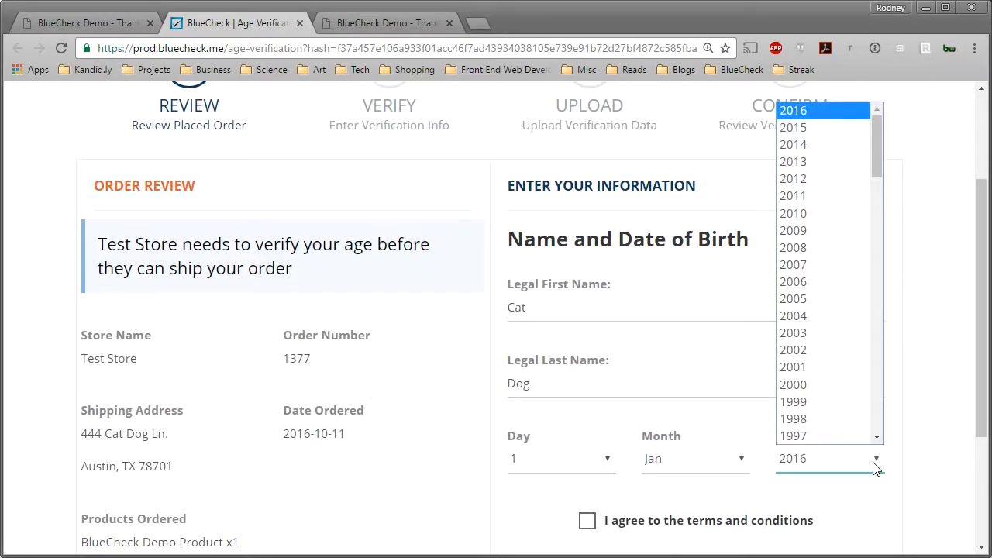
left_click(794, 402)
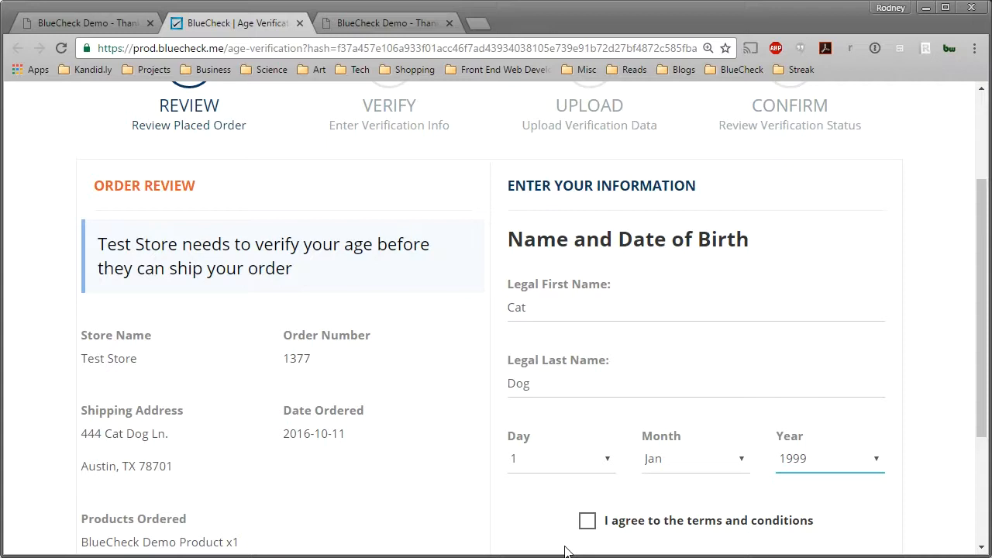
left_click(586, 522)
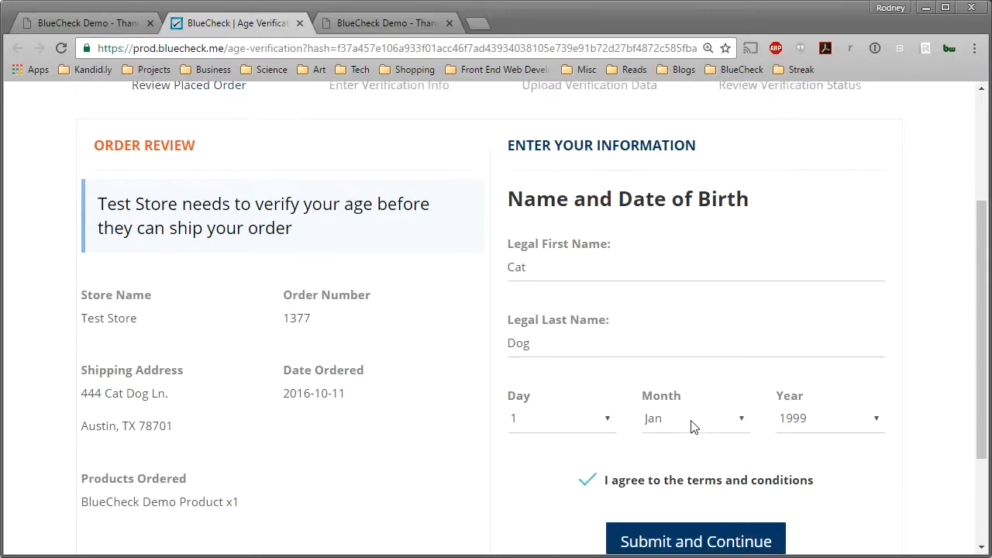
left_click(694, 541)
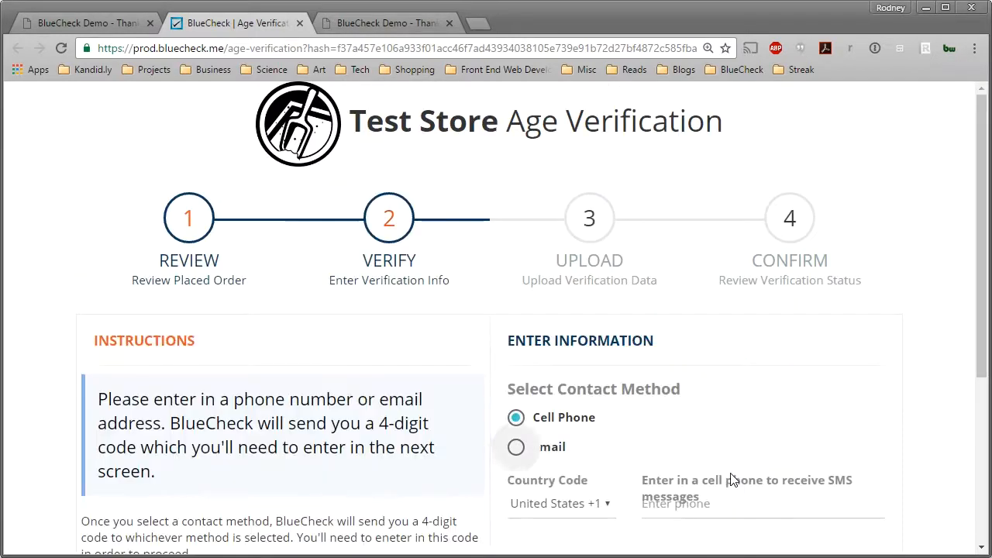
- Choose Cell Phone as the contact method and enter the US cell number
scroll("down", 3)
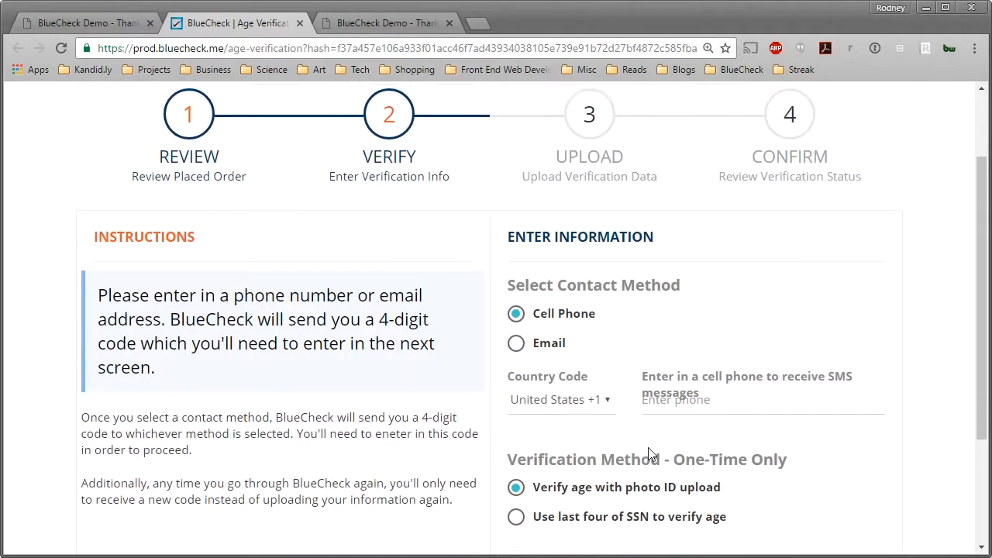
scroll("down", 3)
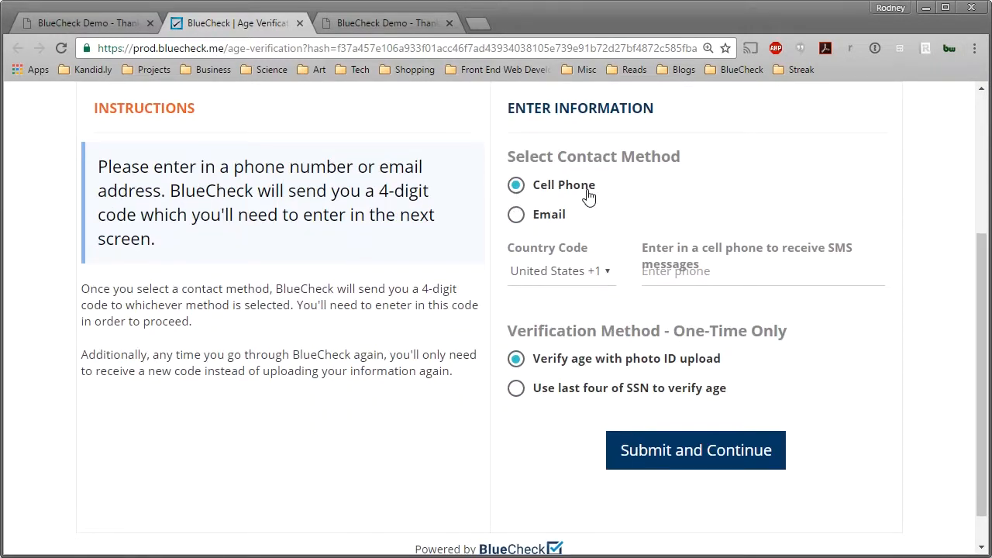
left_click(516, 214)
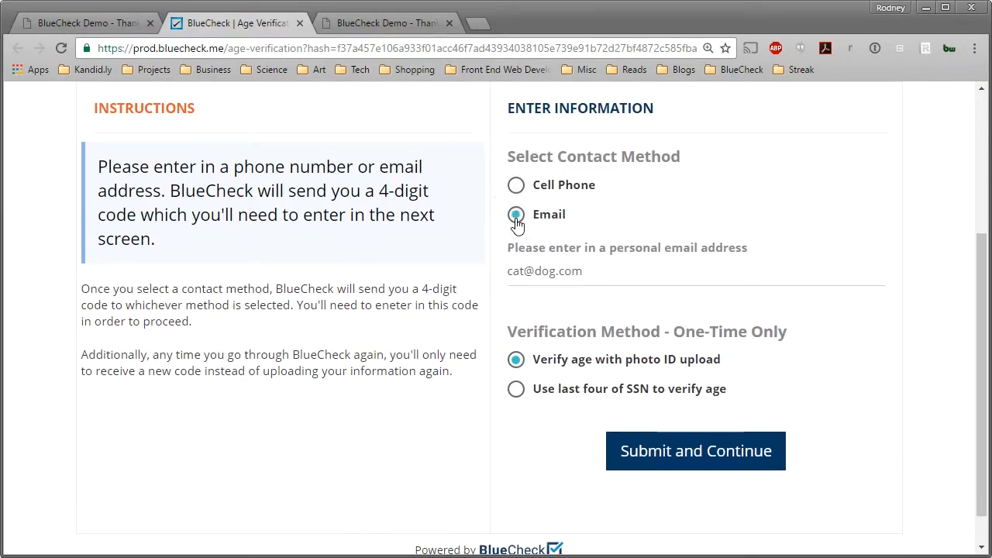
left_click(515, 185)
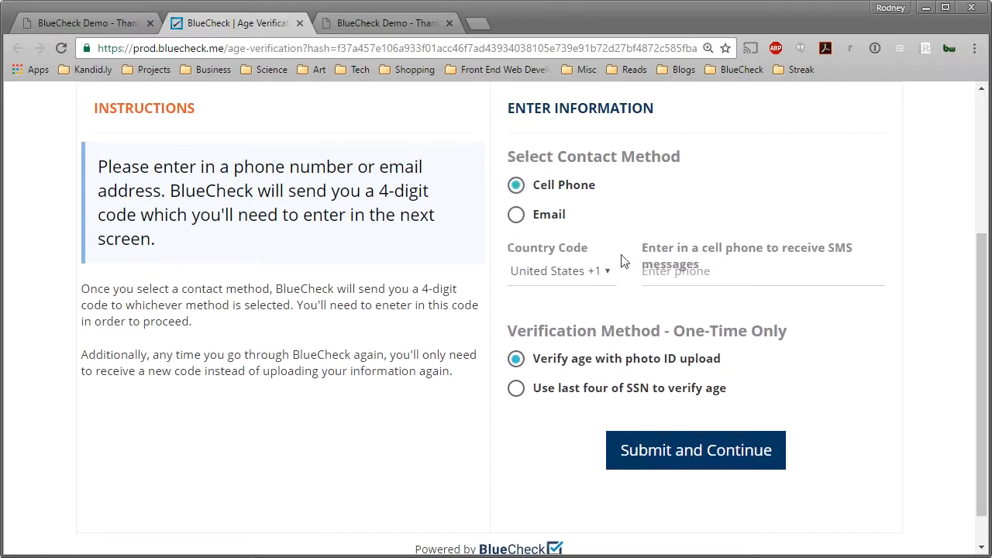
left_click(698, 270)
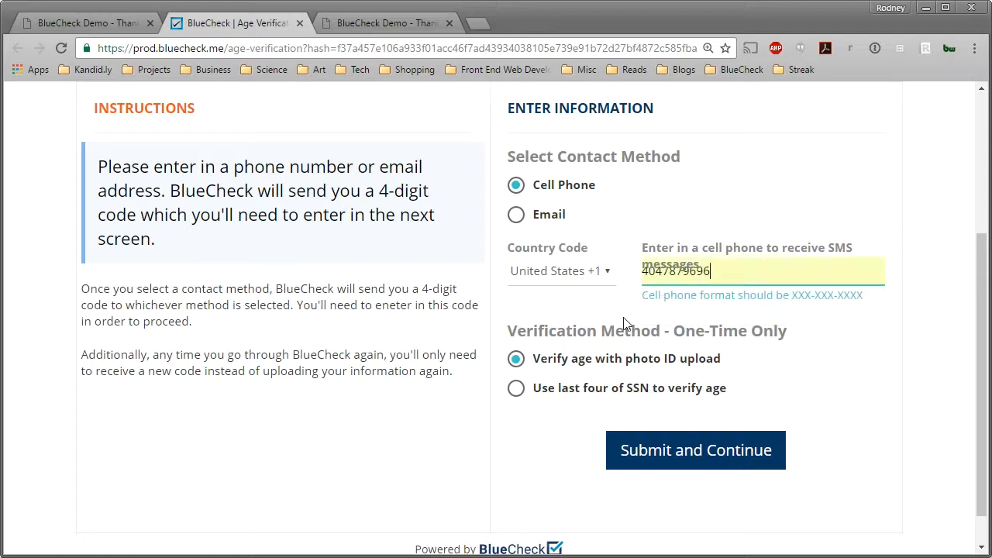
scroll("down", 3)
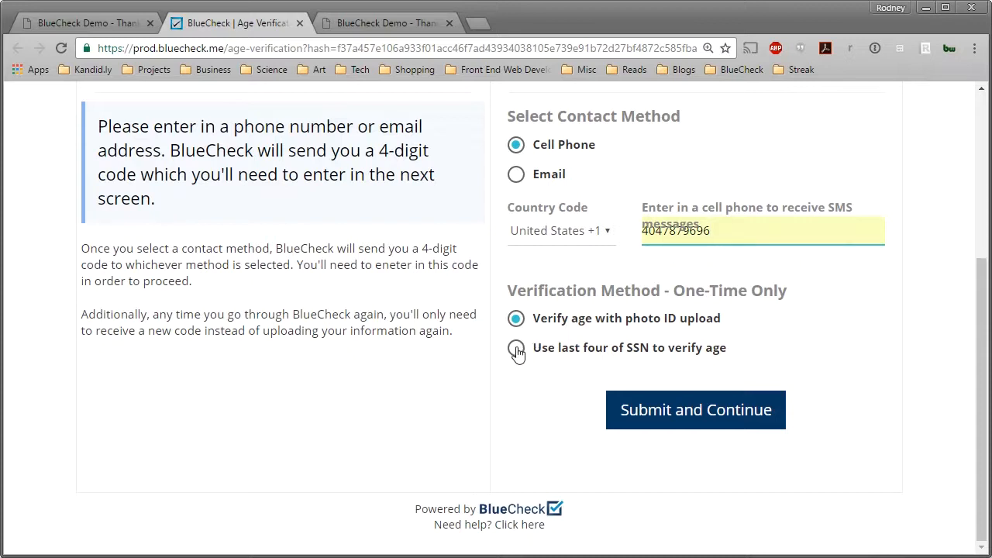
left_click(515, 347)
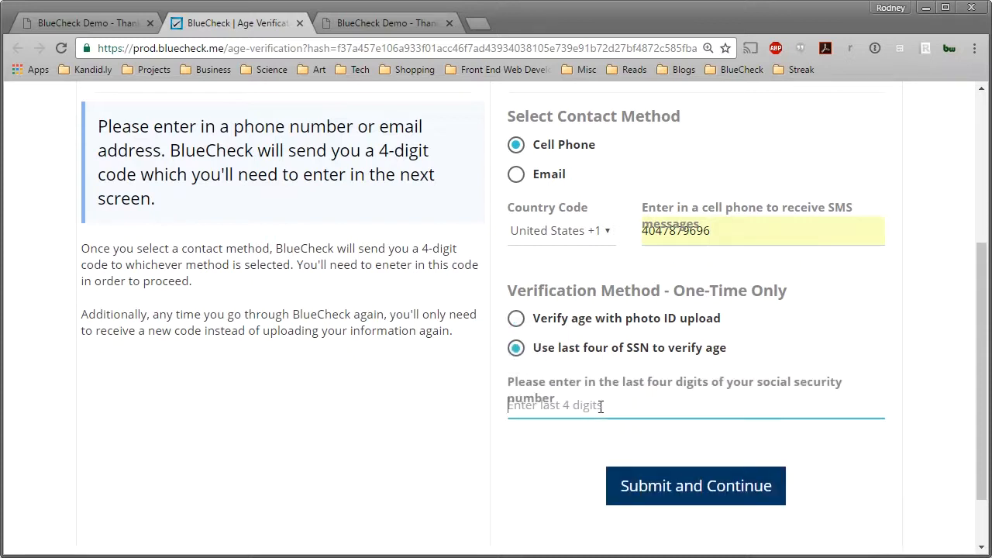
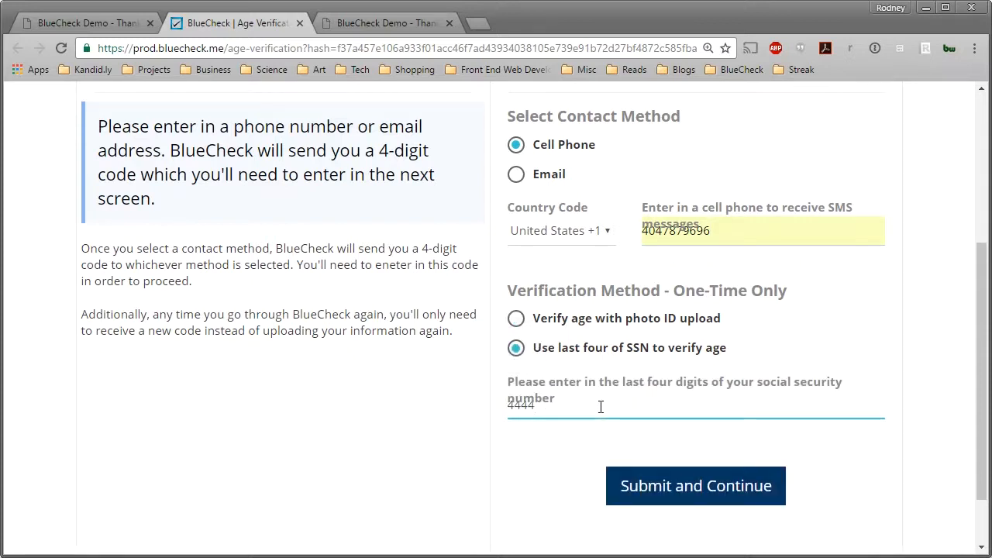
left_click(515, 319)
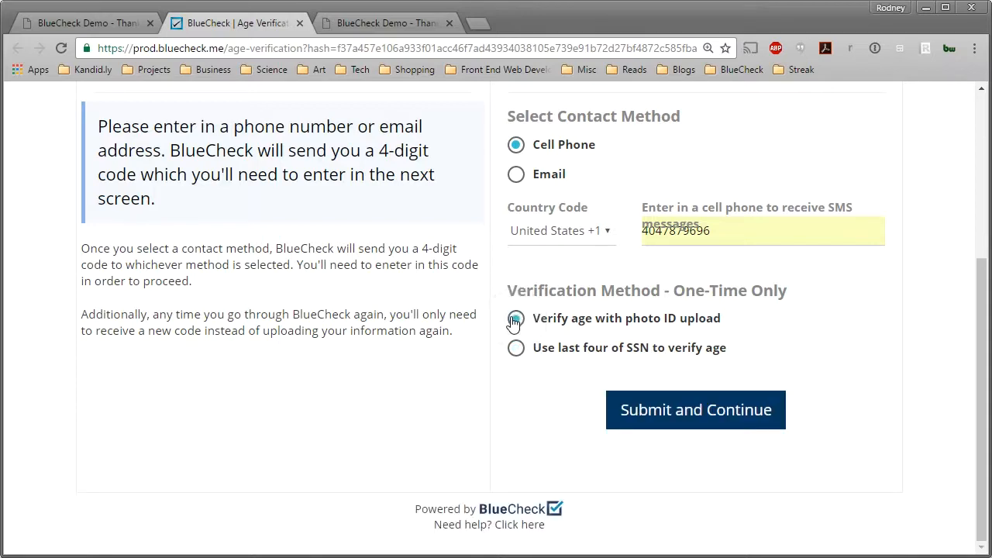
left_click(515, 320)
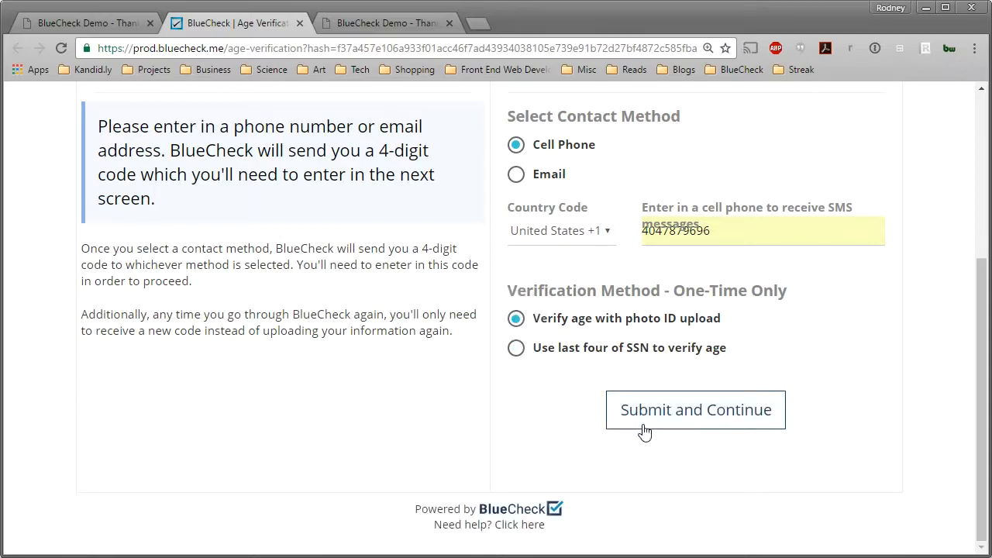
left_click(694, 409)
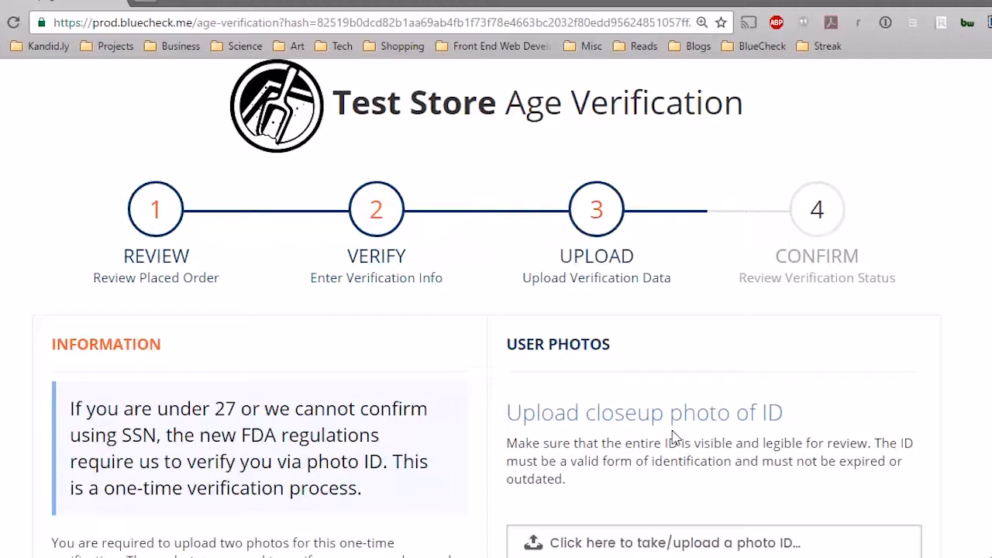
- Upload IMG_3212_2 and IMG_3214, confirm the photo format, and submit for review
scroll("down", 3)
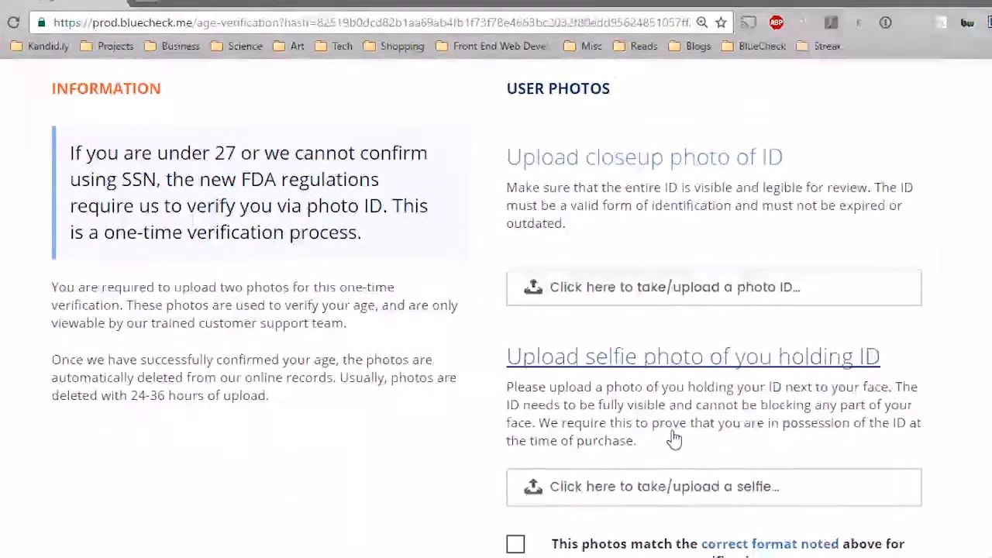
scroll("down", 3)
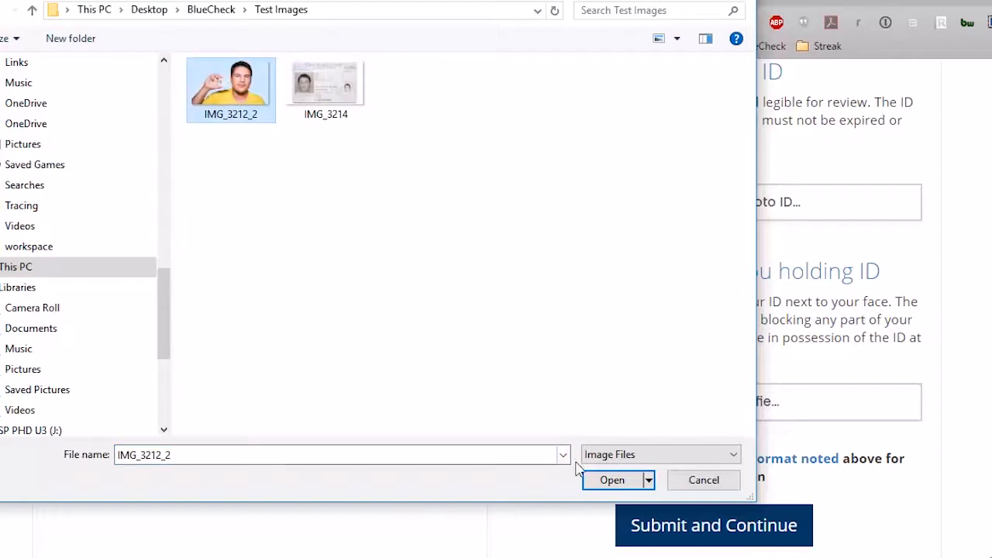
left_click(612, 481)
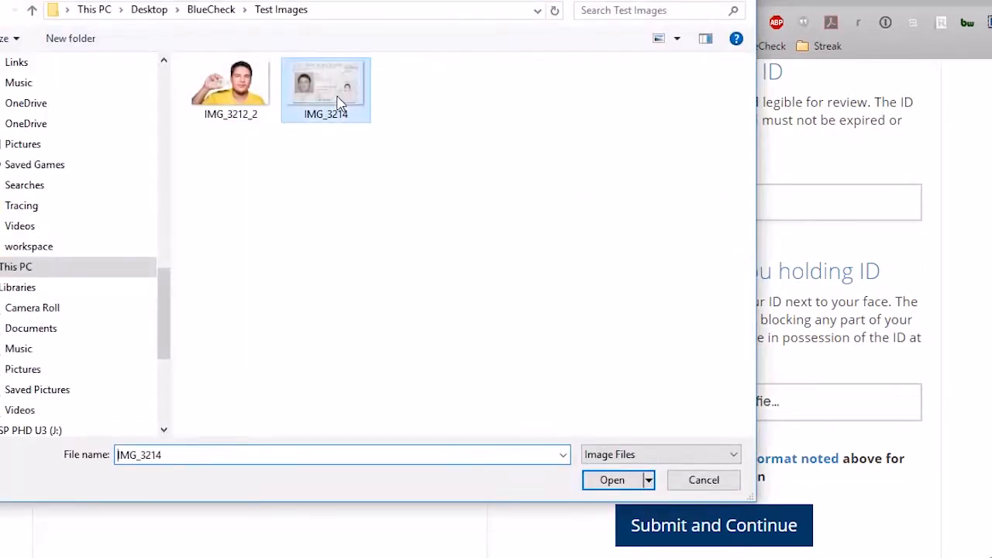
left_click(612, 481)
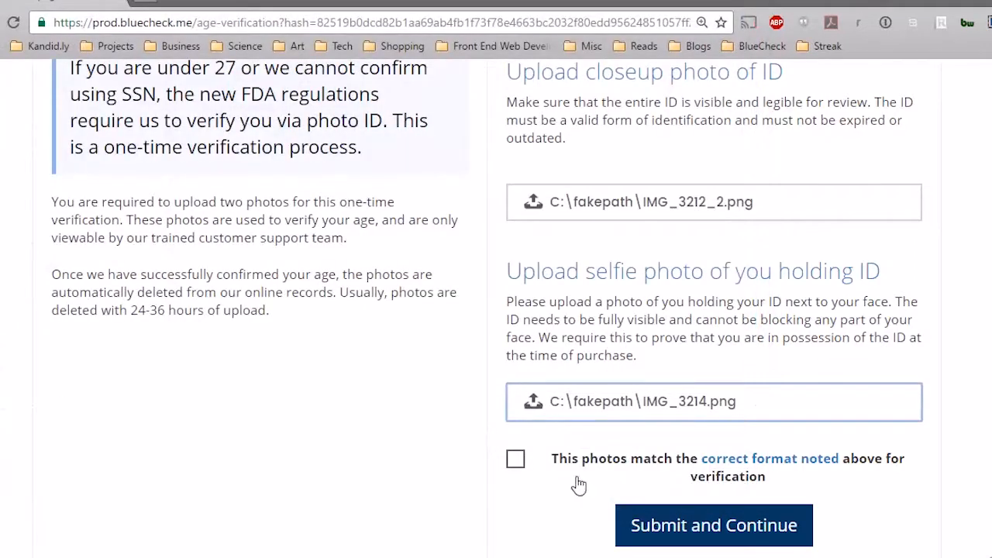
left_click(515, 459)
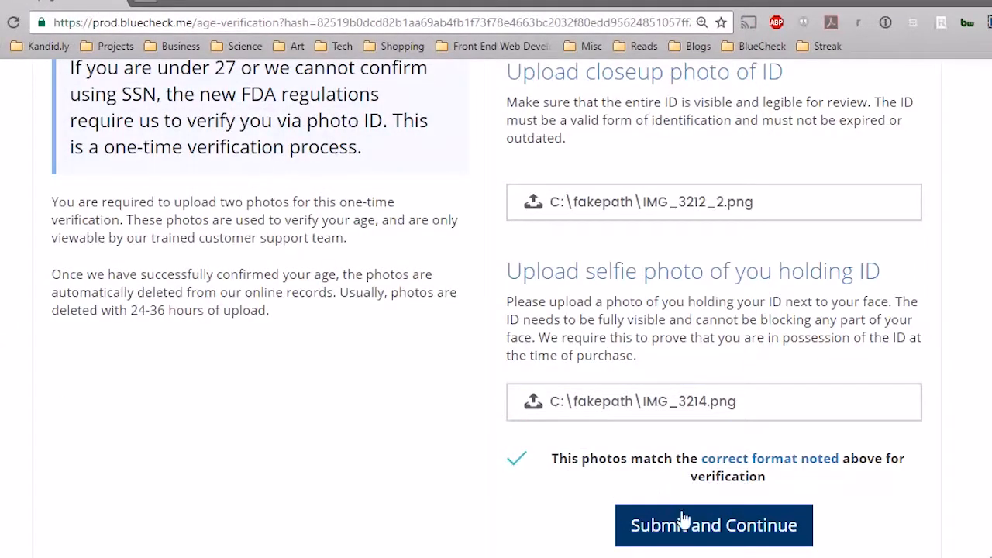
left_click(713, 526)
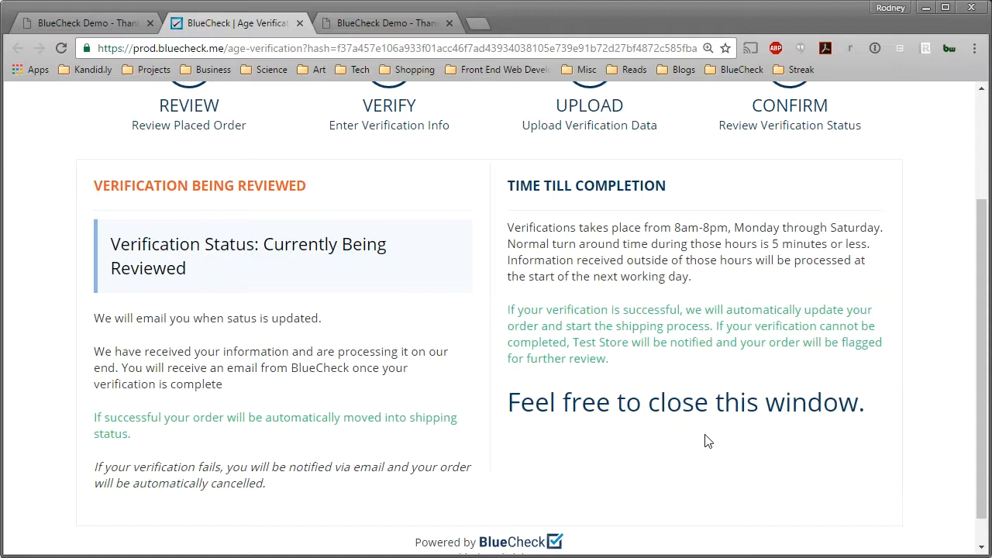
scroll("down", 3)
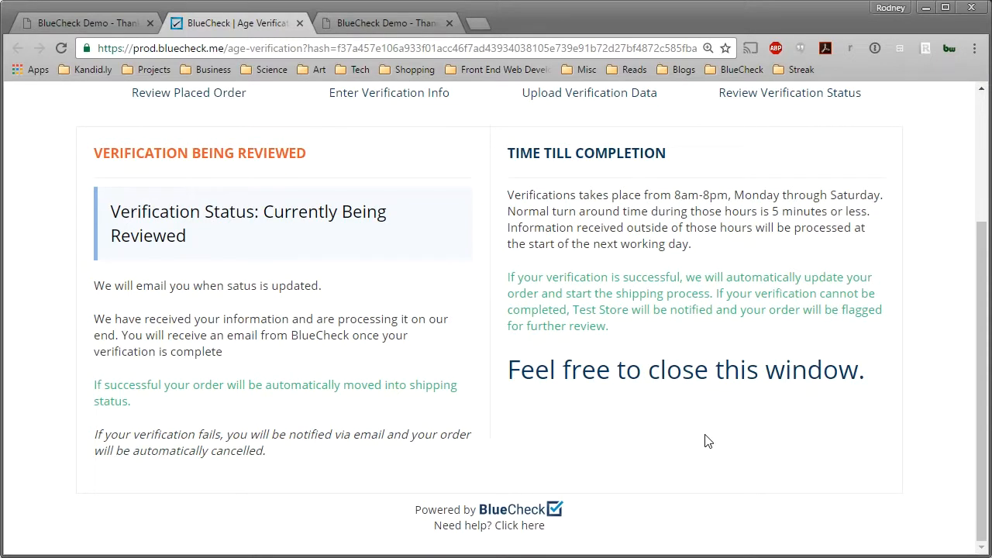